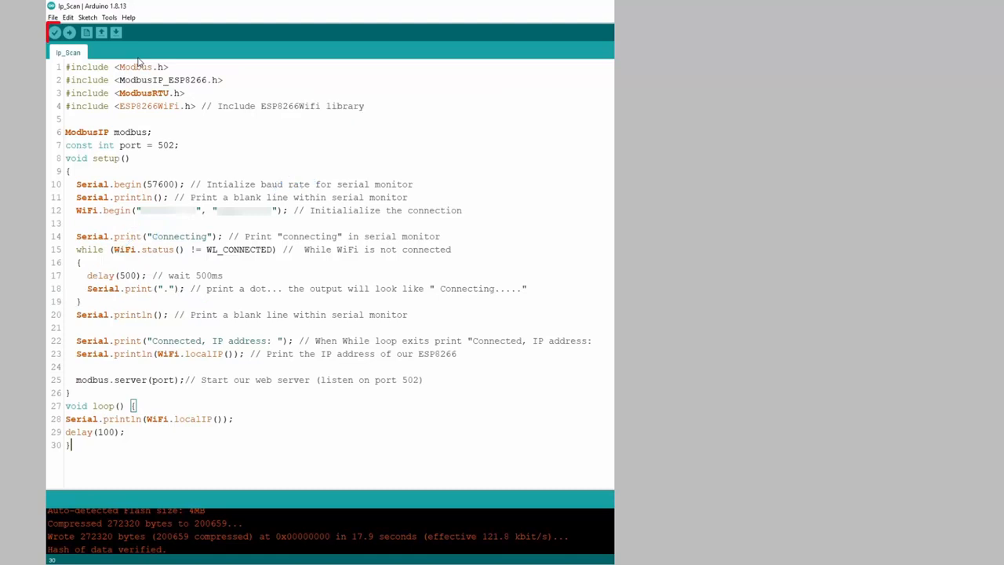
- Add a new device using the MODBUS TCP/IP (Zero-based Addressing) driver and bring up its IP settings (192.168.1.111, port 502)
click(69, 31)
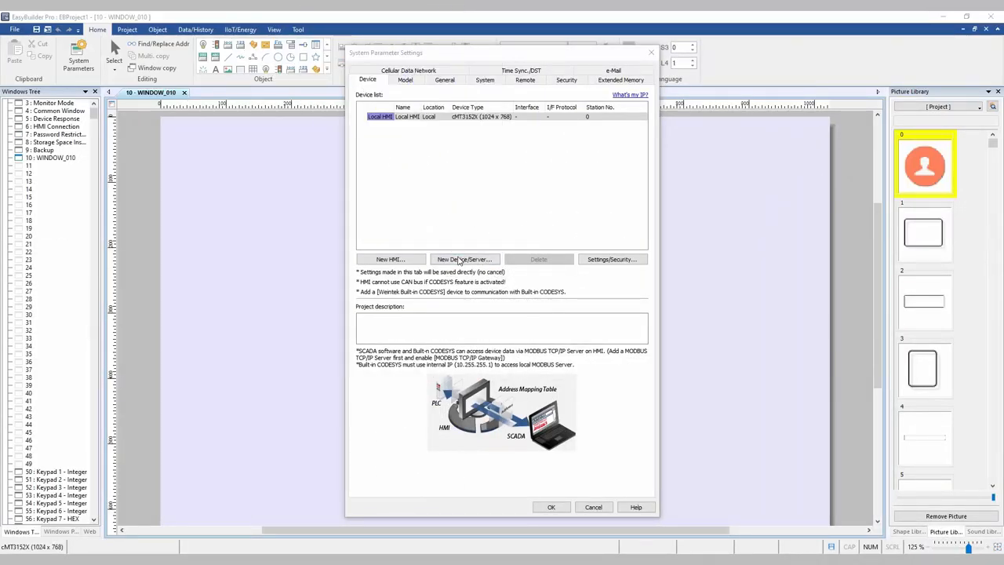
click(464, 259)
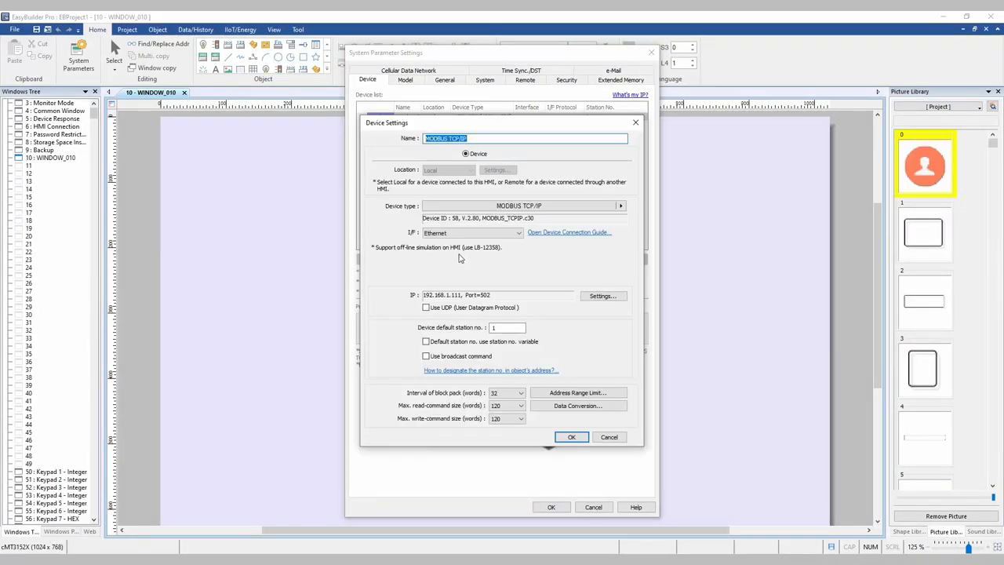
click(621, 205)
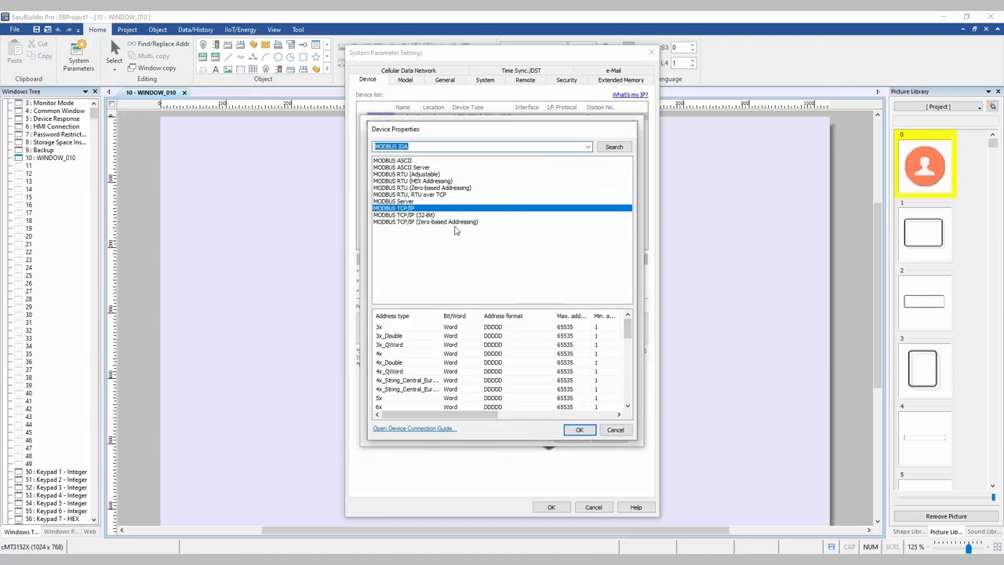
click(579, 430)
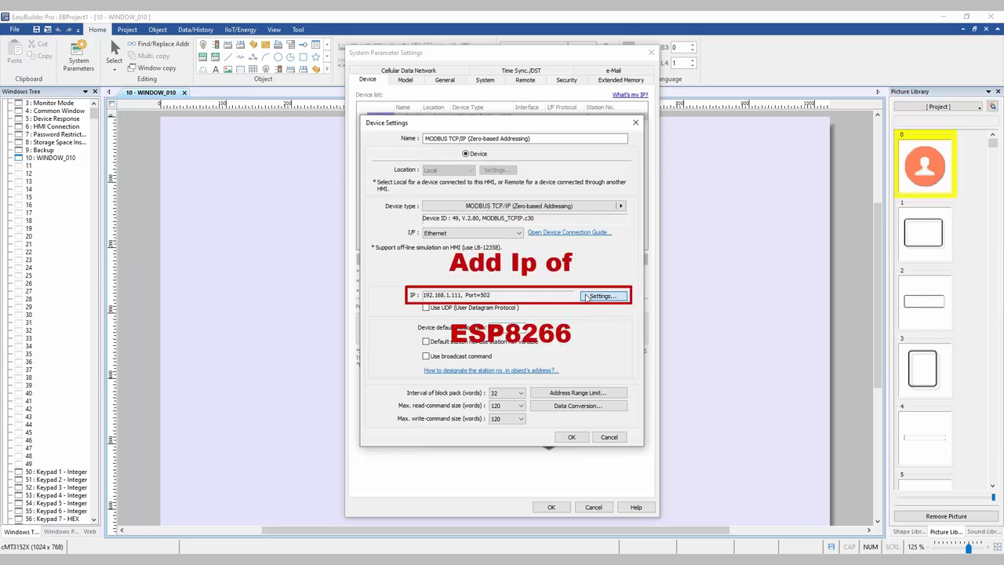
click(601, 295)
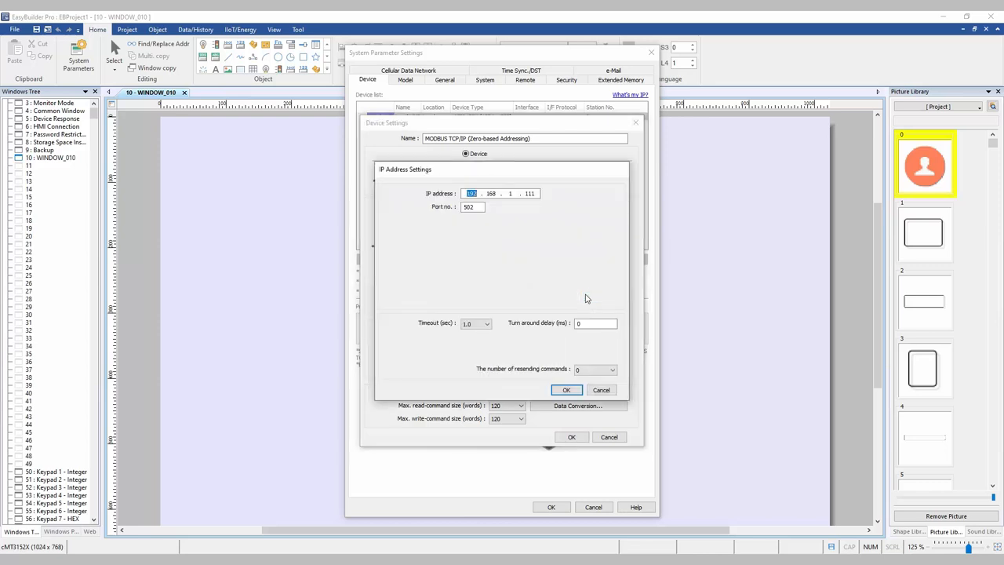